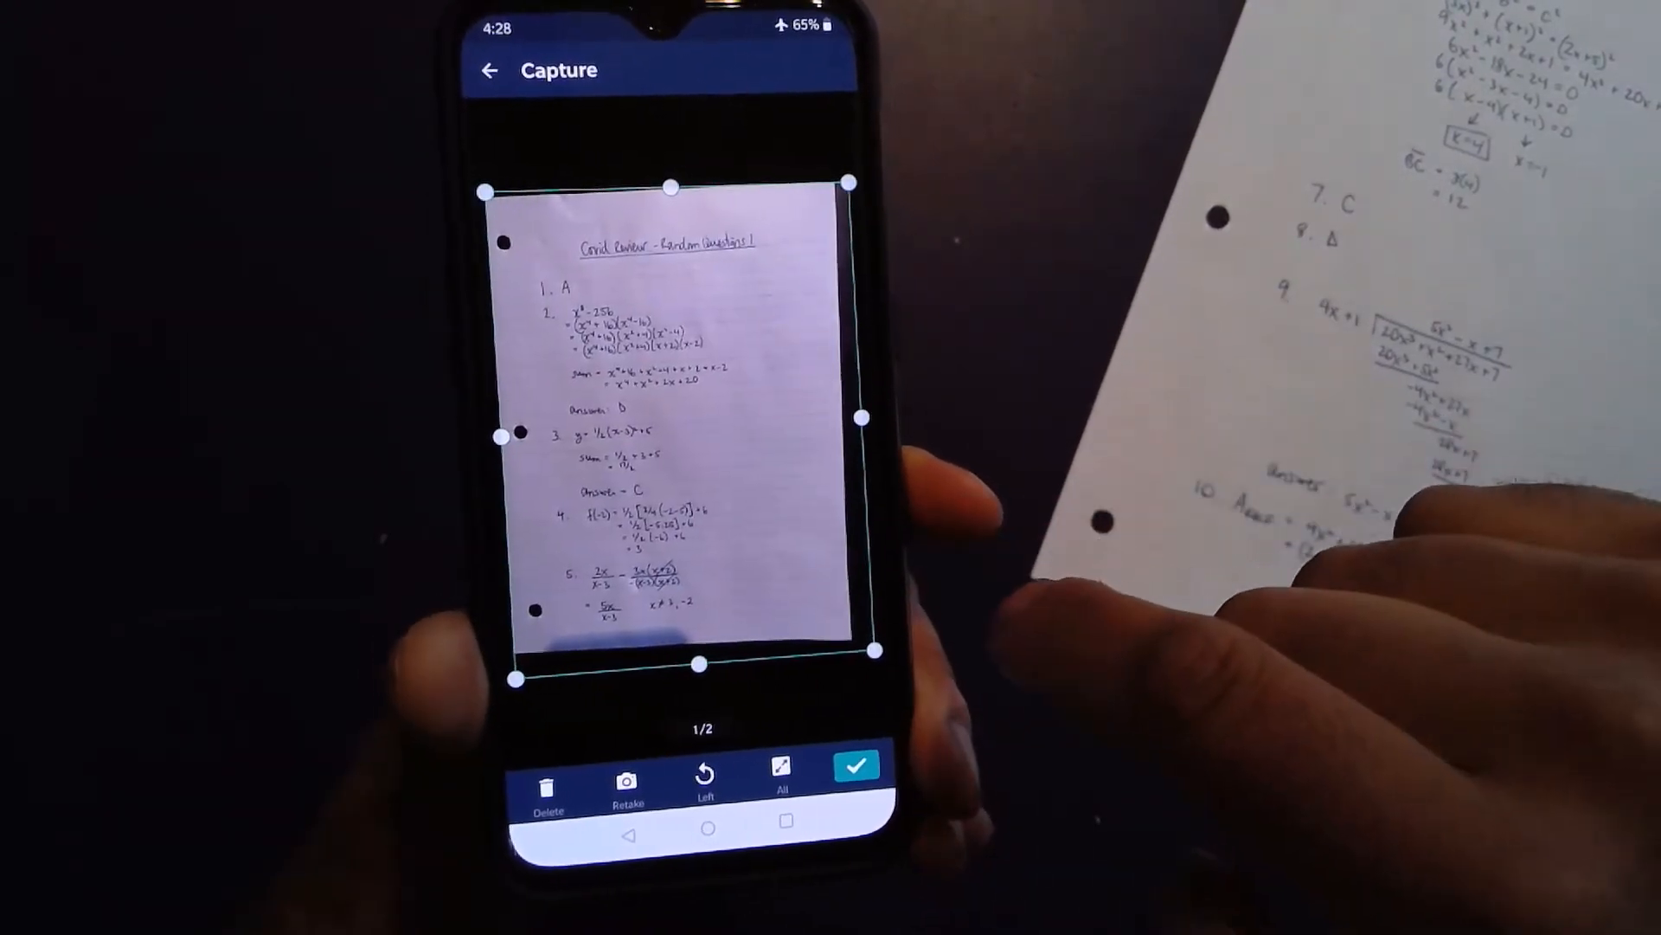
Step: Accept the crop of both handwritten pages and save them as one document
{"action": "left_click", "coordinate": [855, 765]}
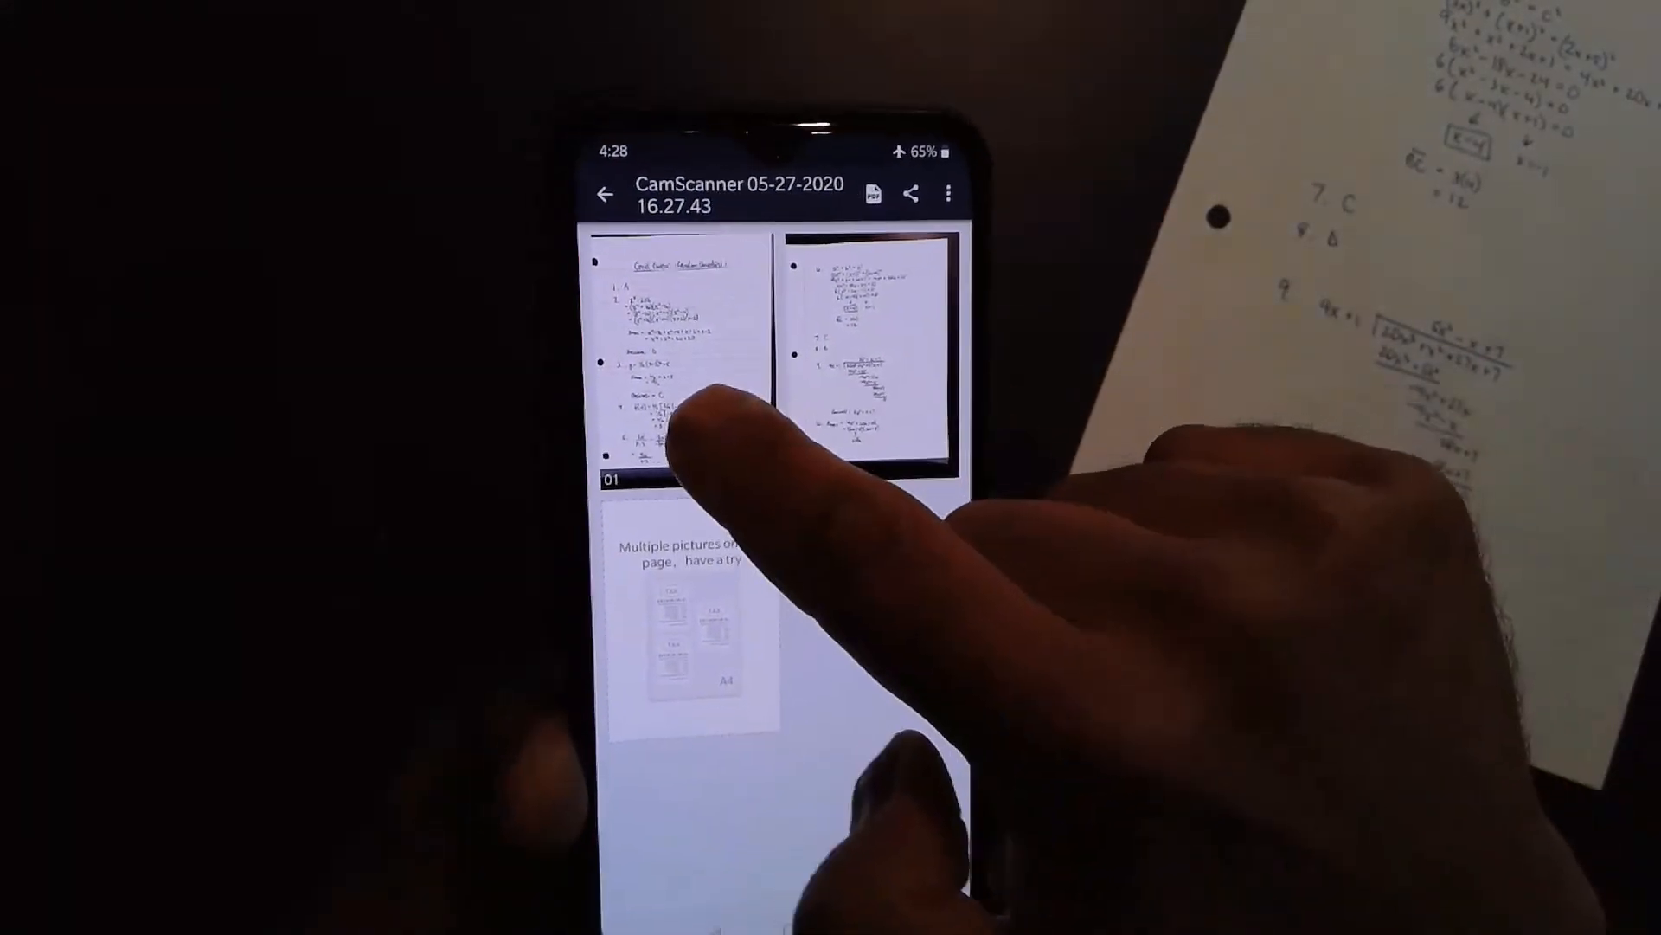
{"action": "left_click", "coordinate": [859, 349]}
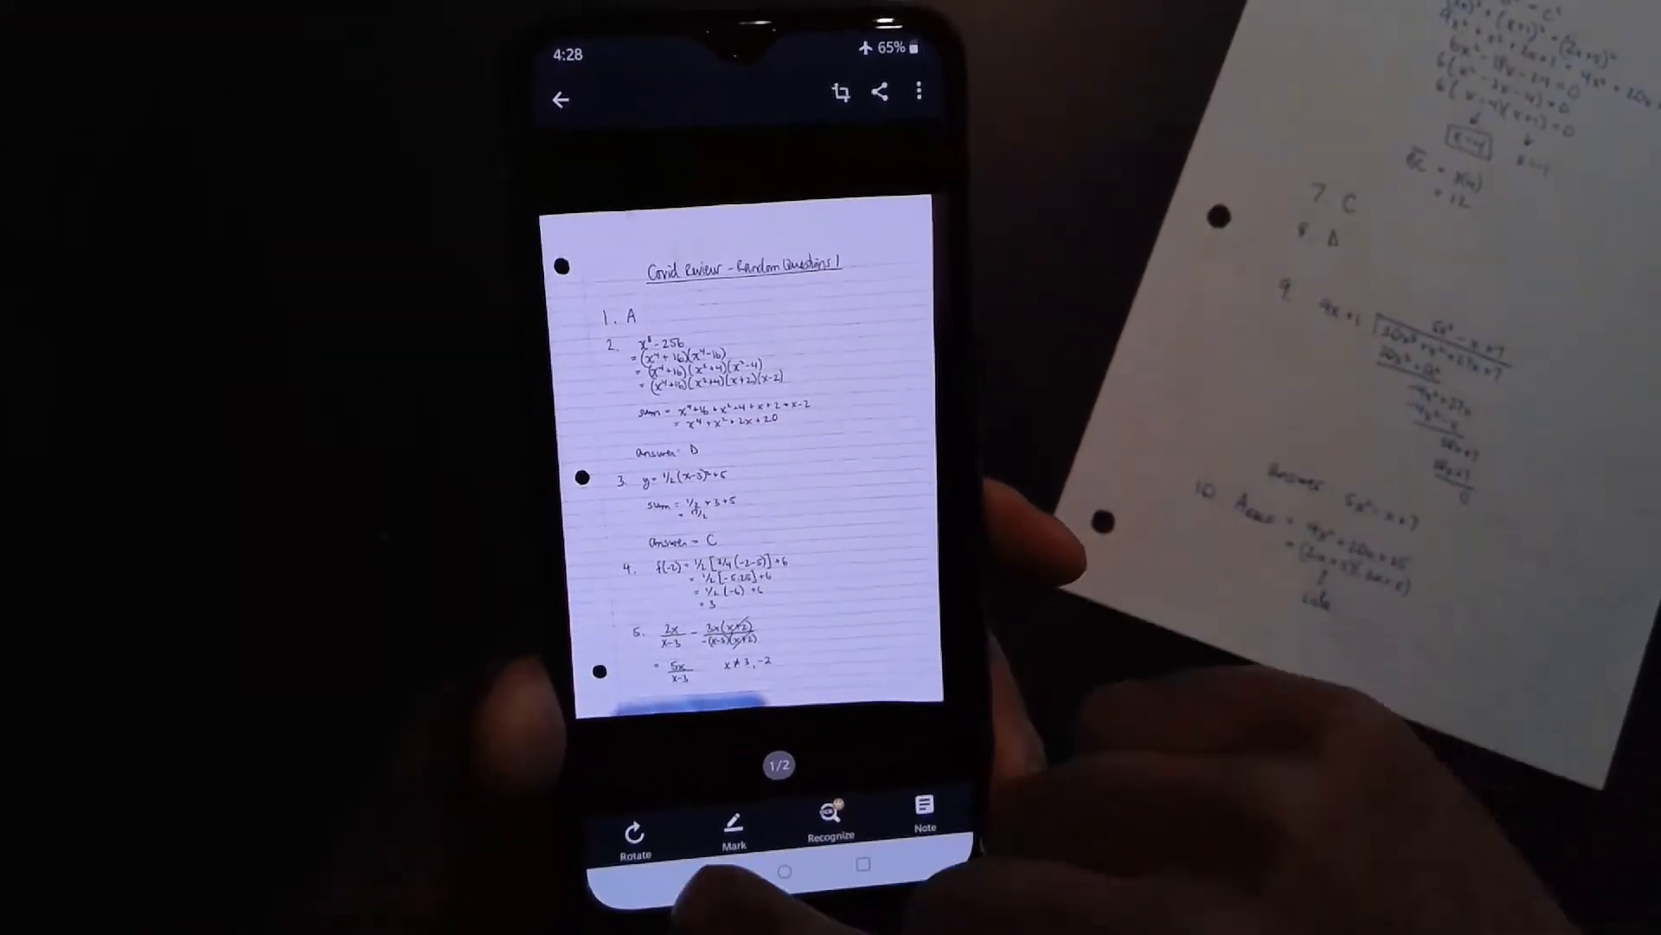
{"action": "left_click", "coordinate": [562, 95]}
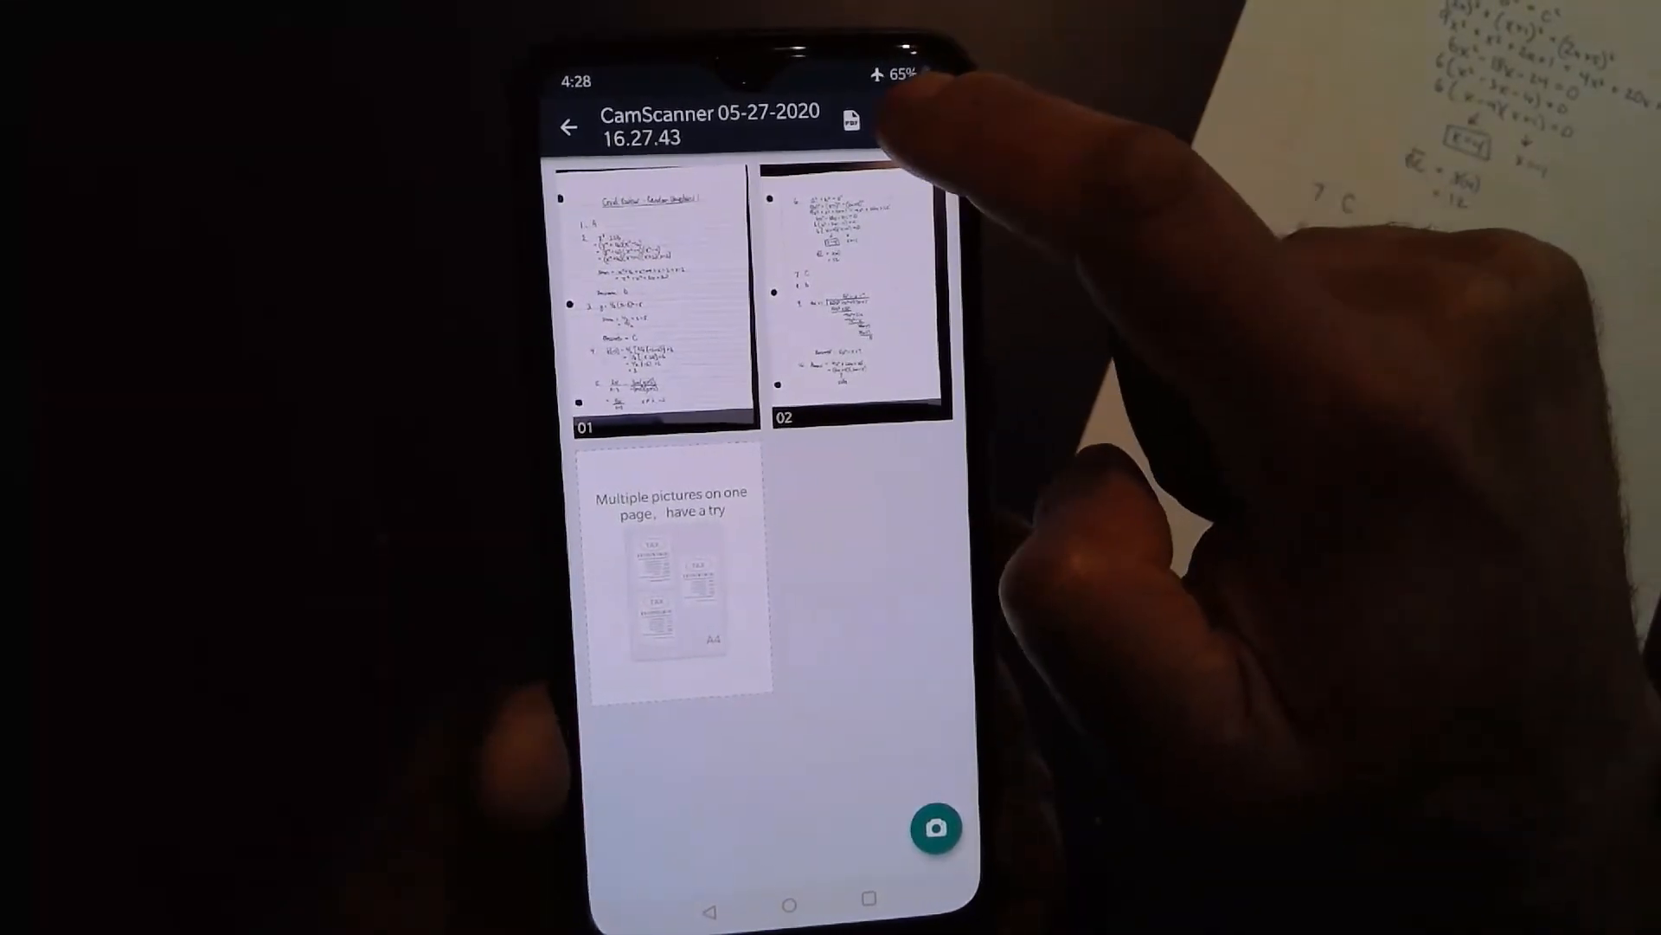
Step: Share the document as a PDF into a new email addressed to the suggested teacher contact 'rkh'
{"action": "left_click", "coordinate": [850, 119]}
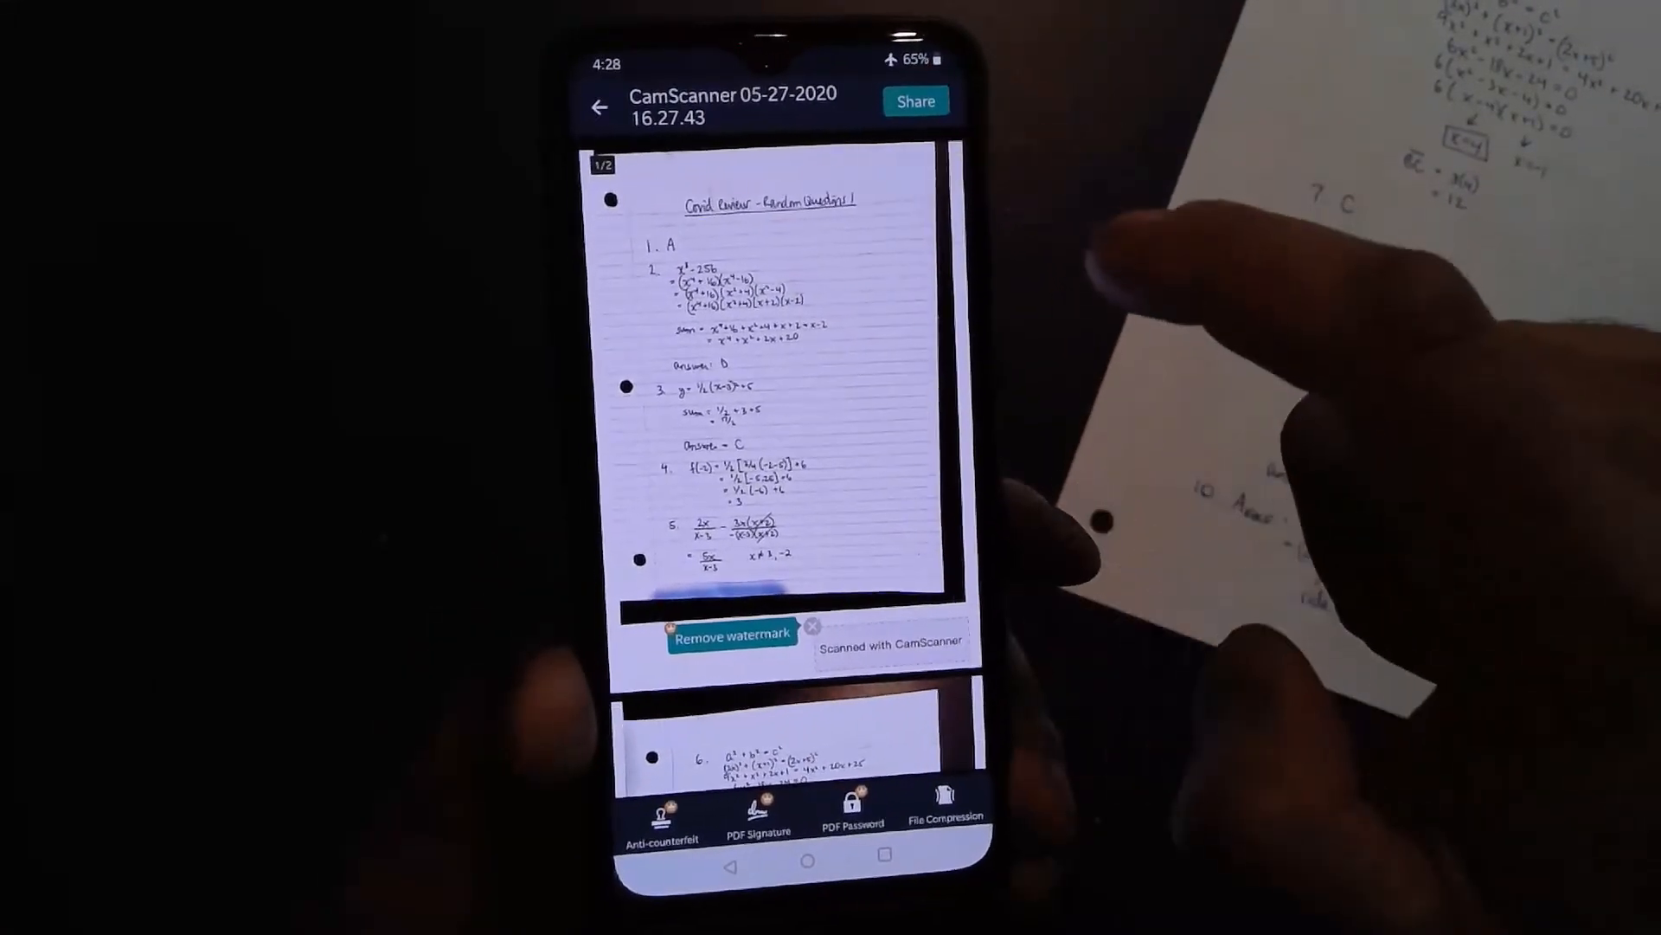
{"action": "left_click", "coordinate": [916, 101]}
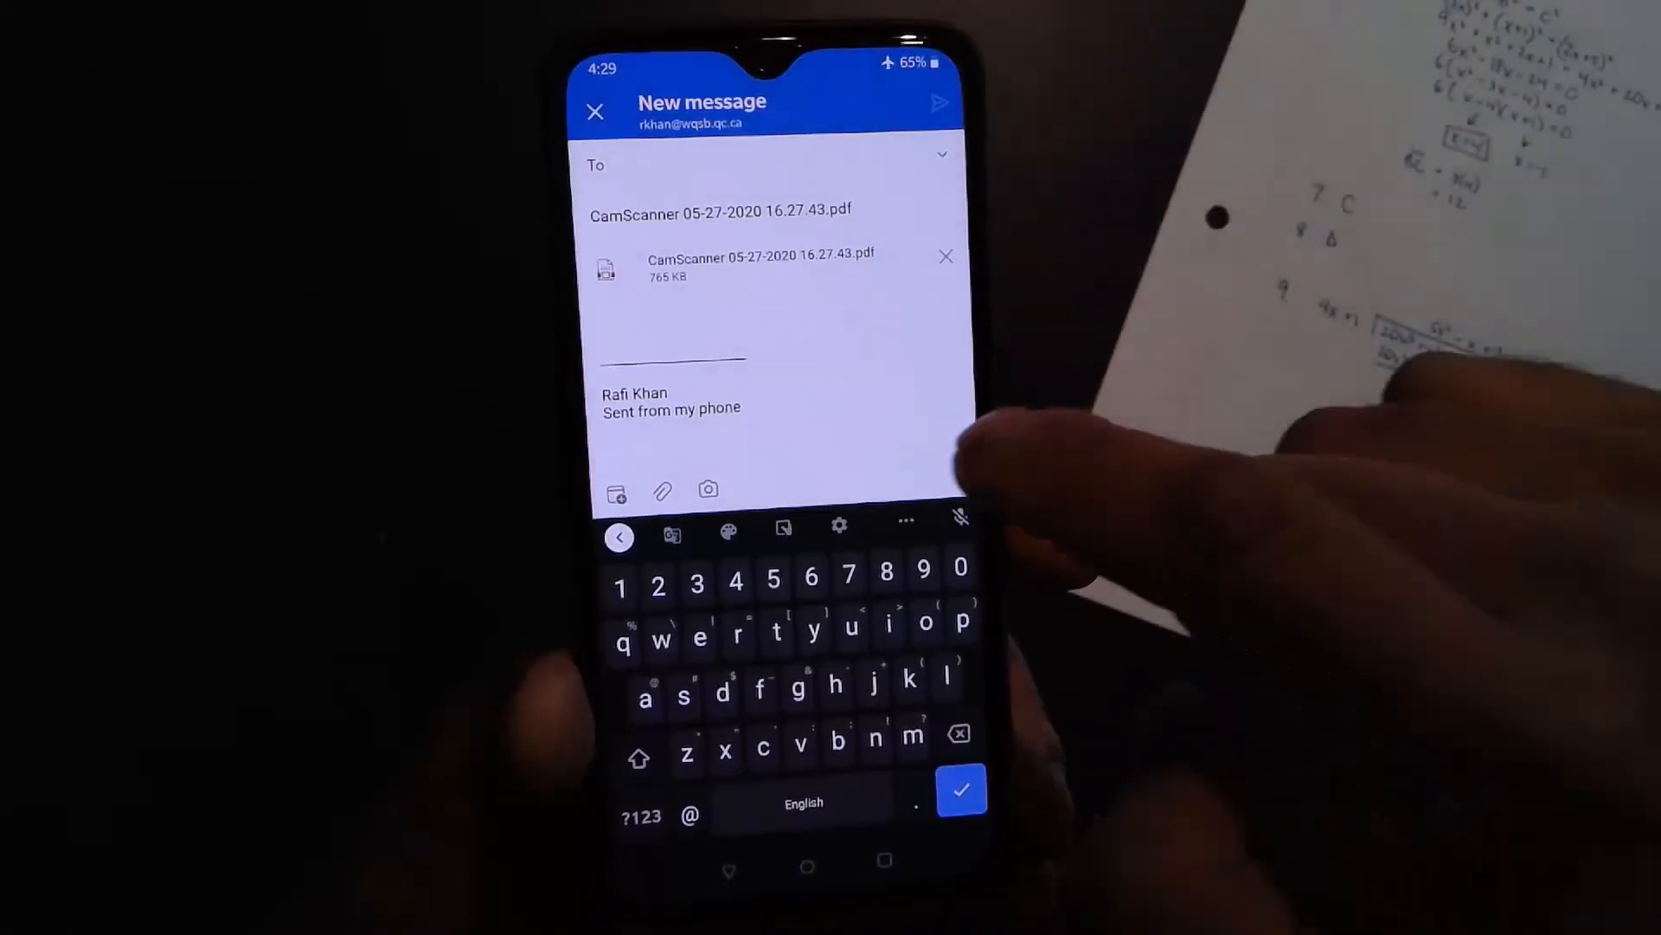
{"action": "type", "text": "rkh"}
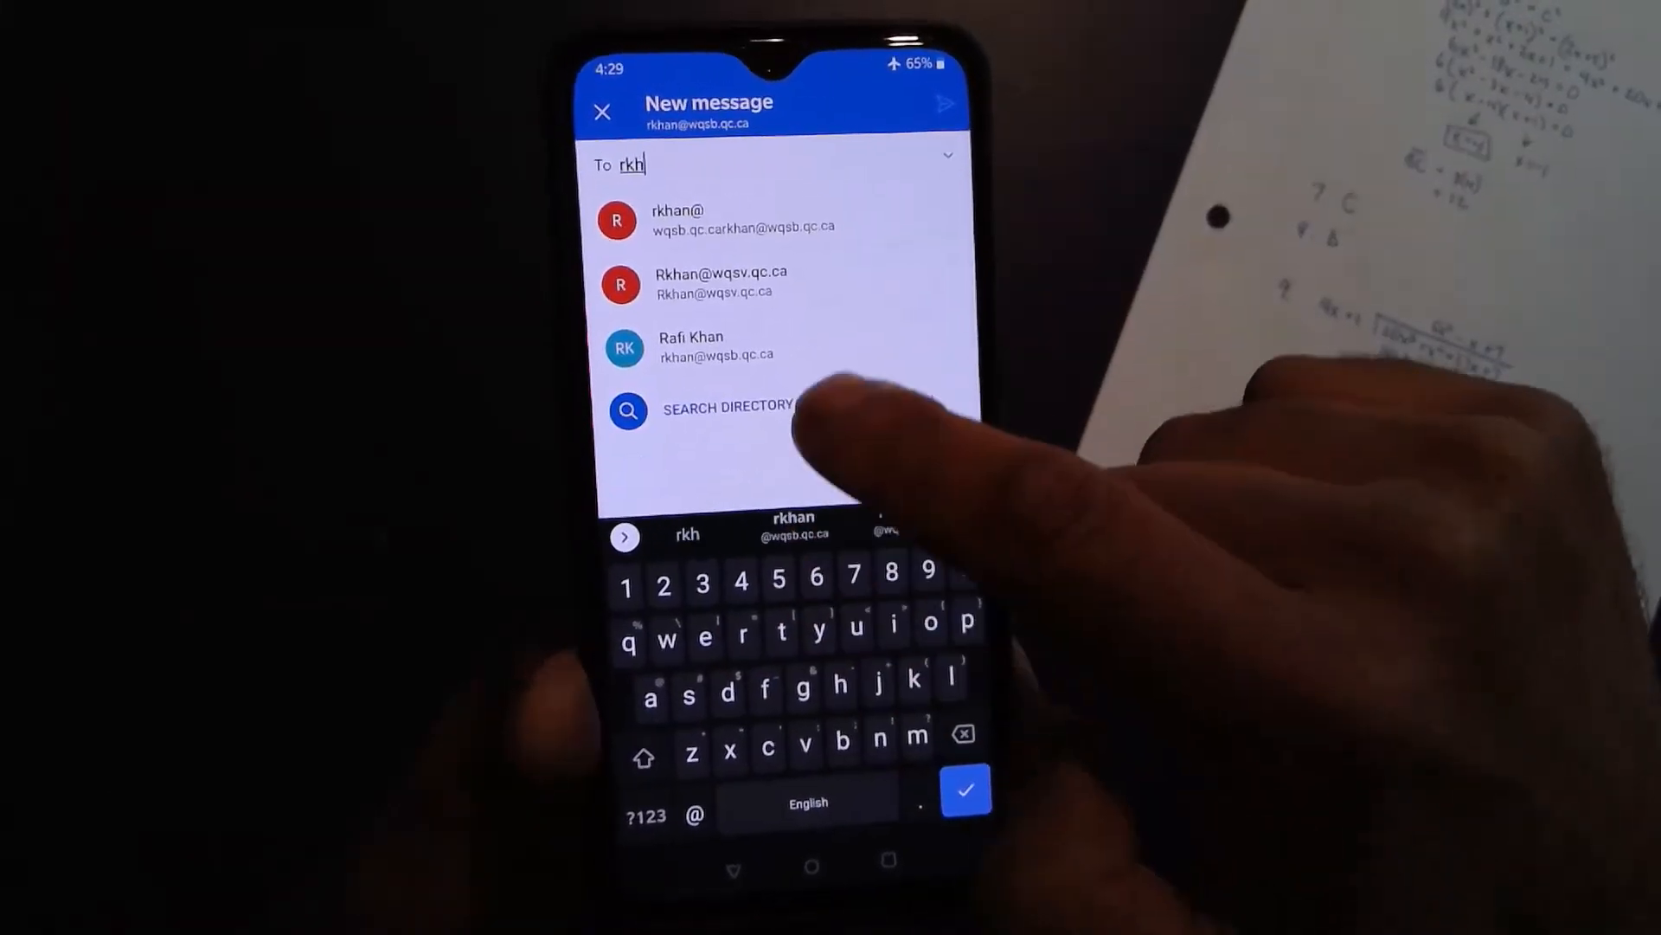
{"action": "left_click", "coordinate": [689, 346]}
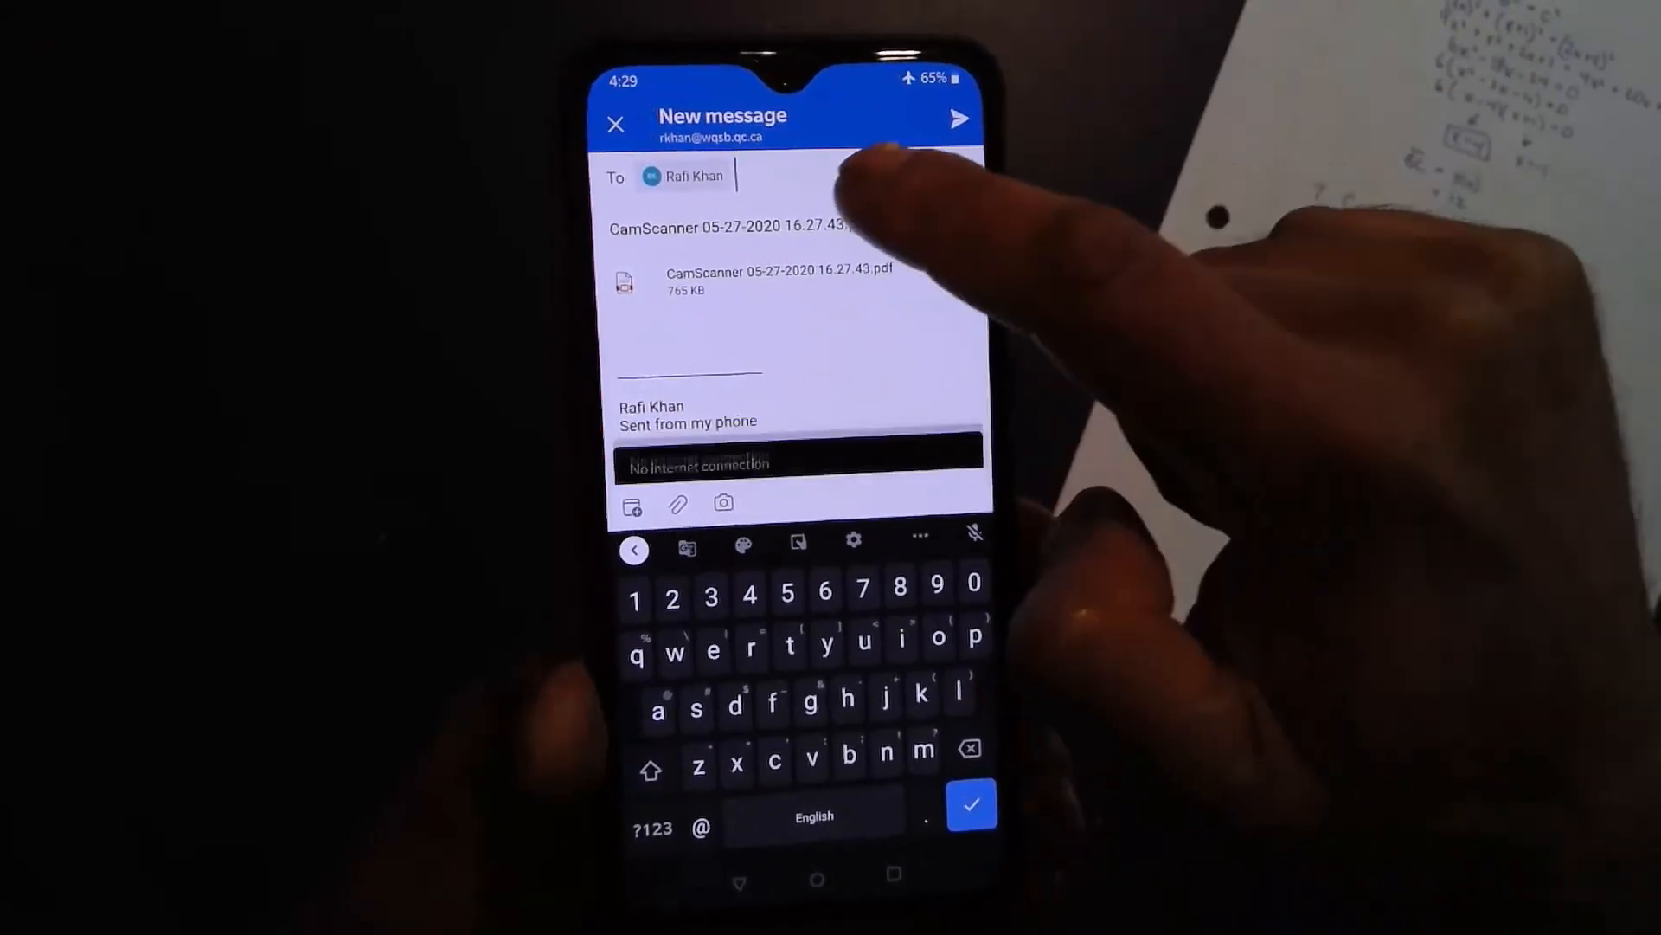